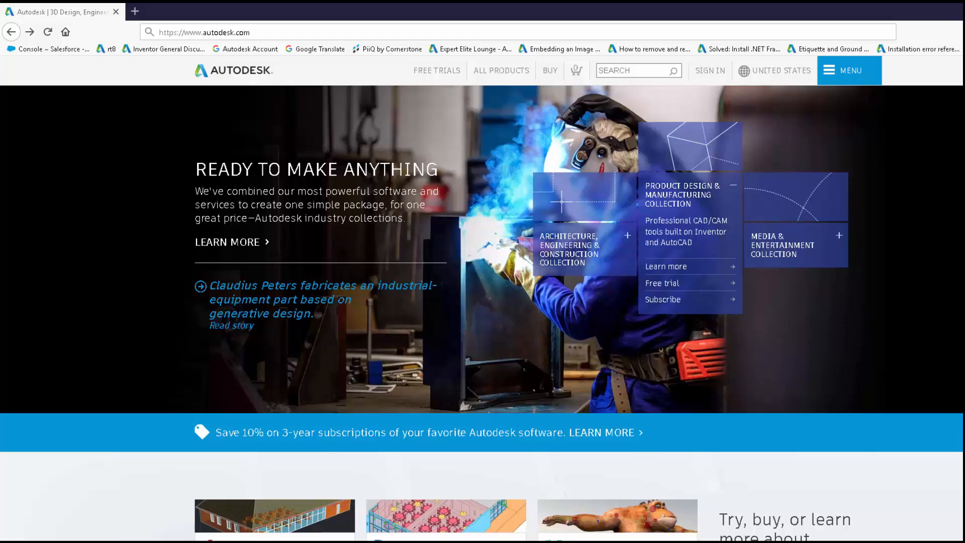
mouse_move(845, 51)
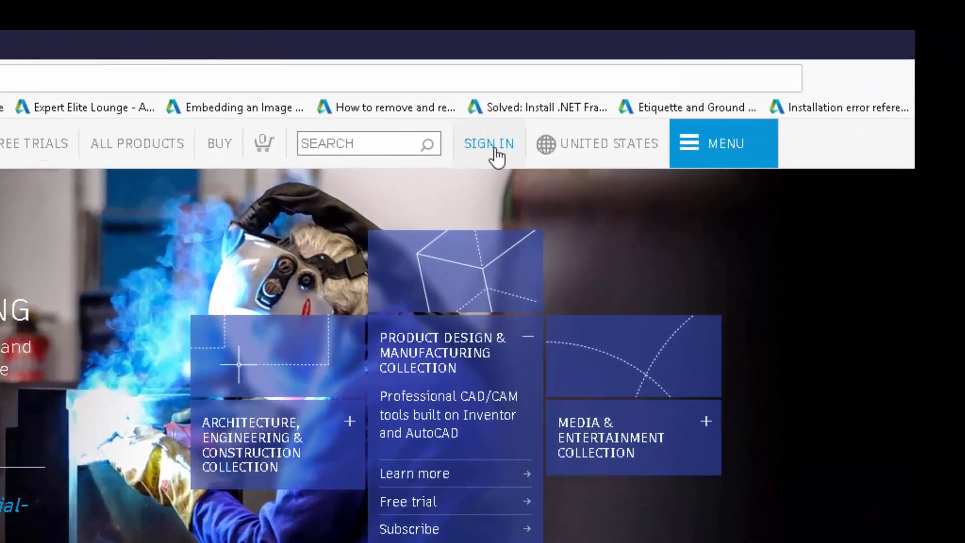
Sign in to the Autodesk Account from autodesk.com to reach the profile page.
click(488, 144)
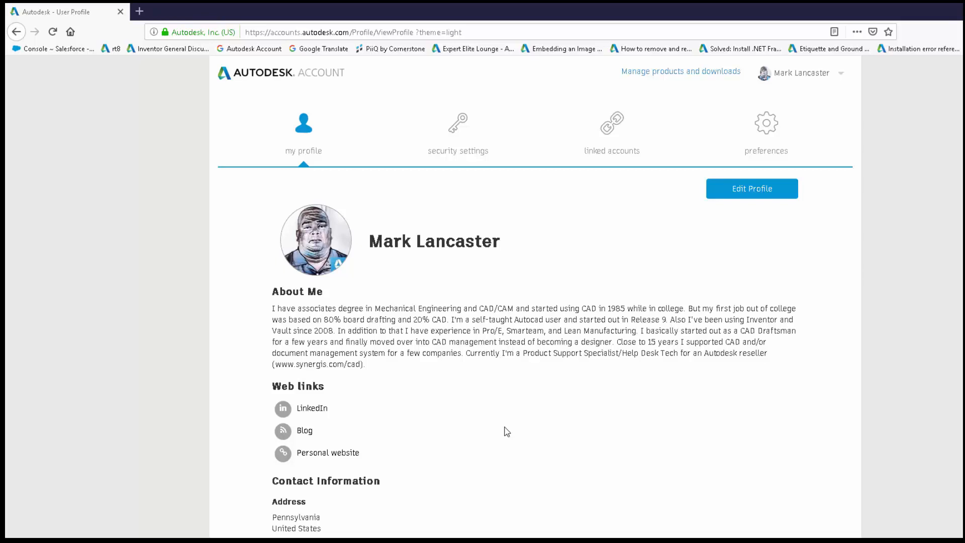
mouse_move(465, 178)
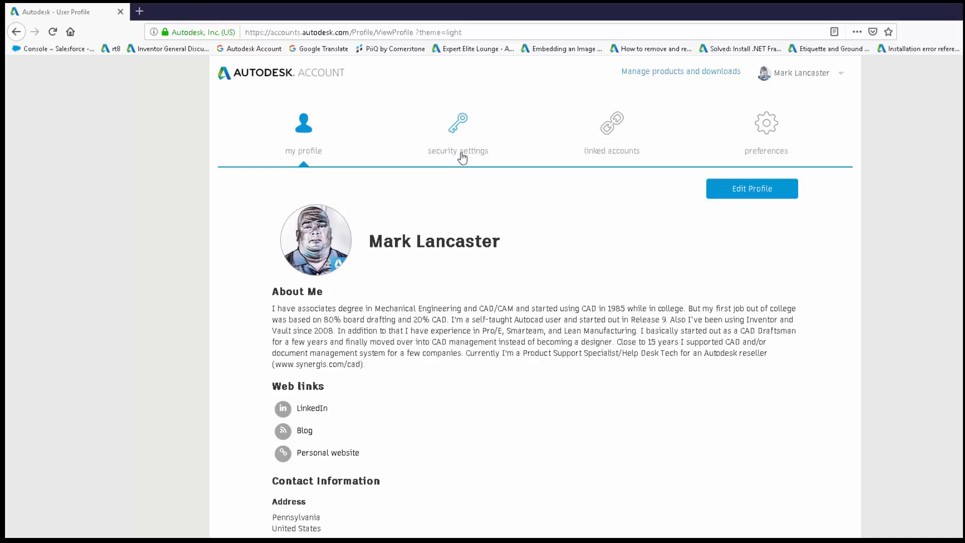
Show the security settings with username, email, password and 2-step verification details.
click(458, 133)
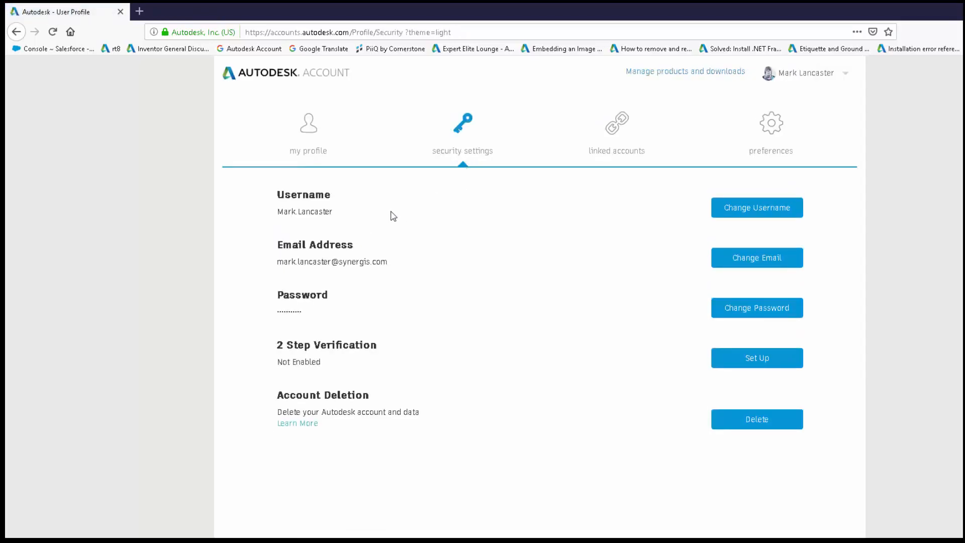
mouse_move(421, 273)
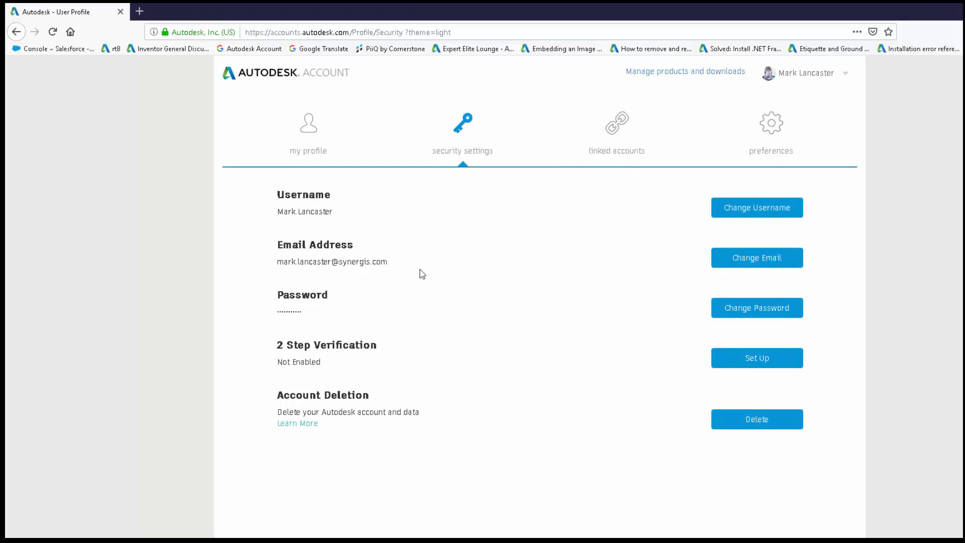
mouse_move(414, 300)
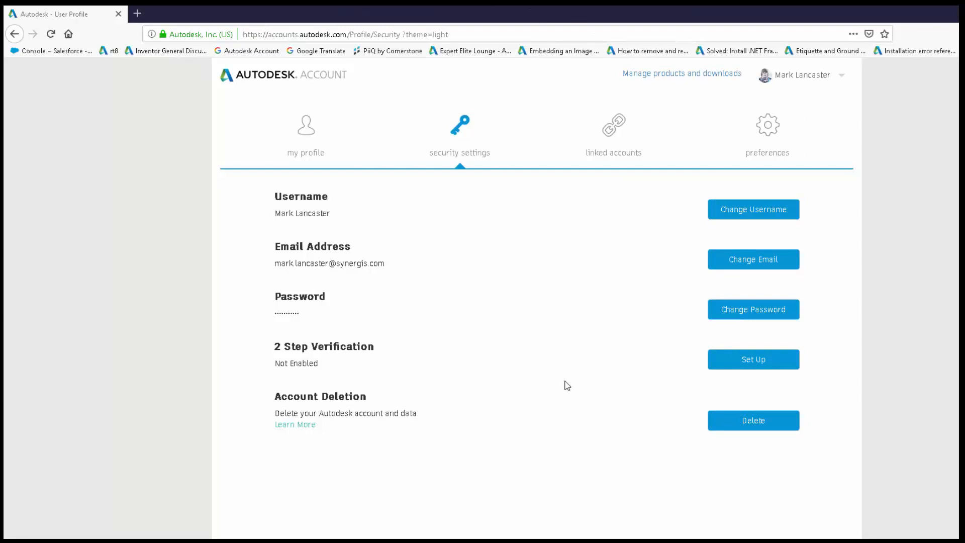
View linked social accounts, then the preferences with English language and communication options.
click(614, 135)
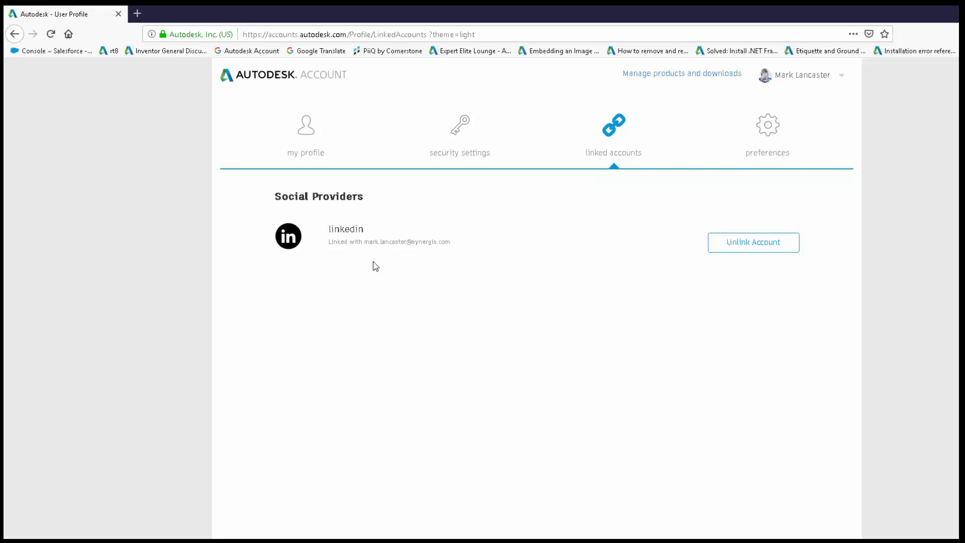
click(767, 136)
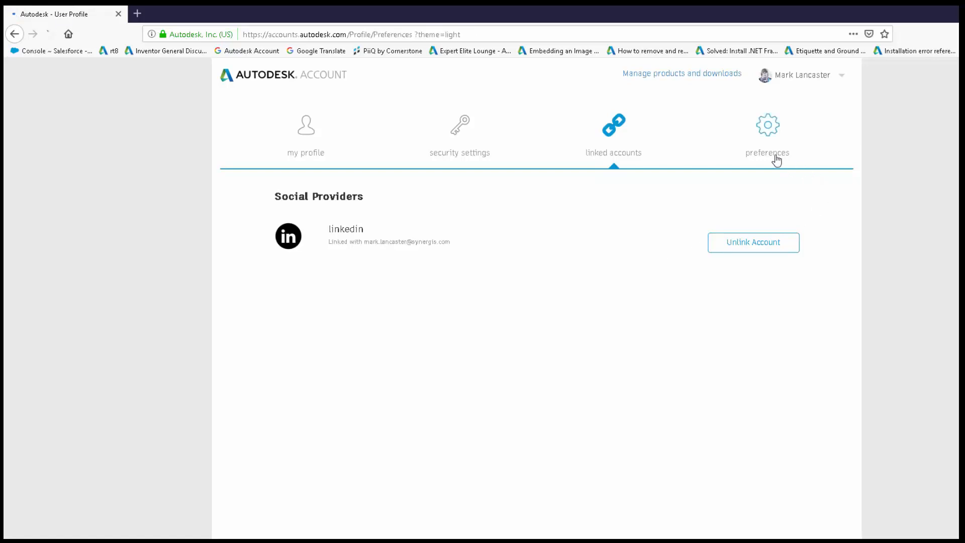
click(767, 136)
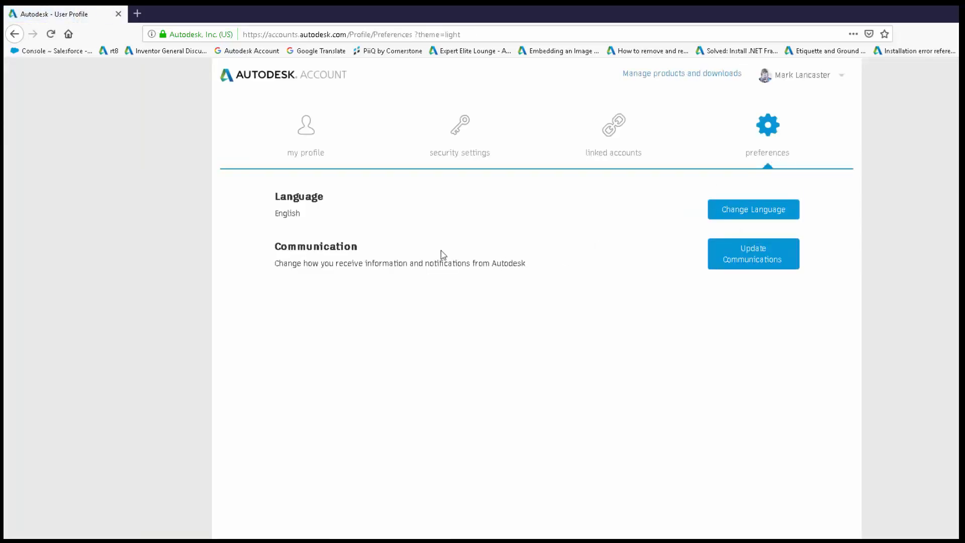
mouse_move(624, 303)
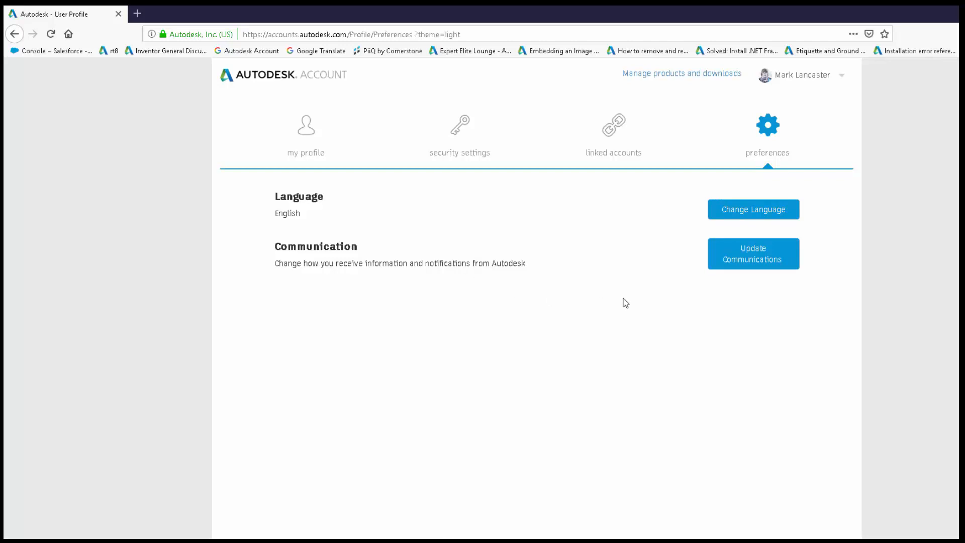
click(753, 254)
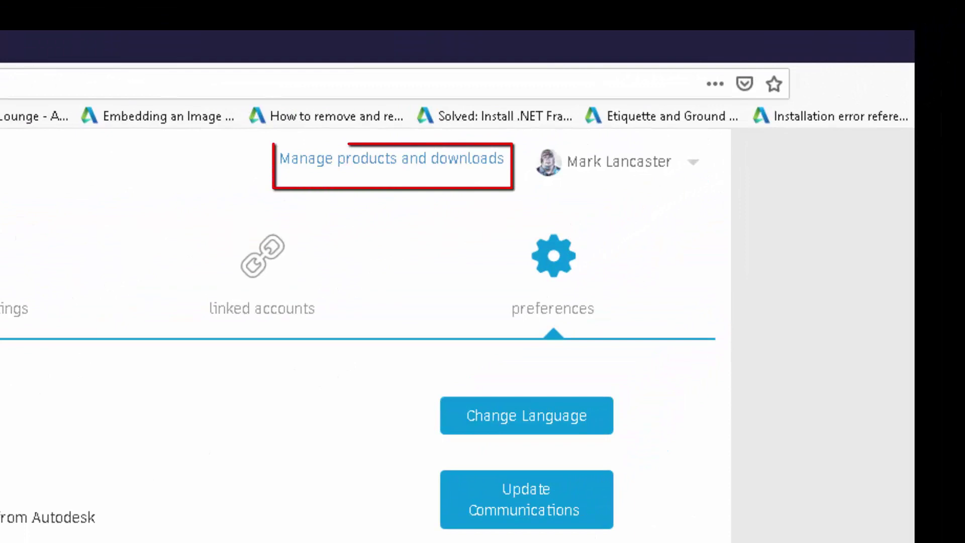
mouse_move(388, 231)
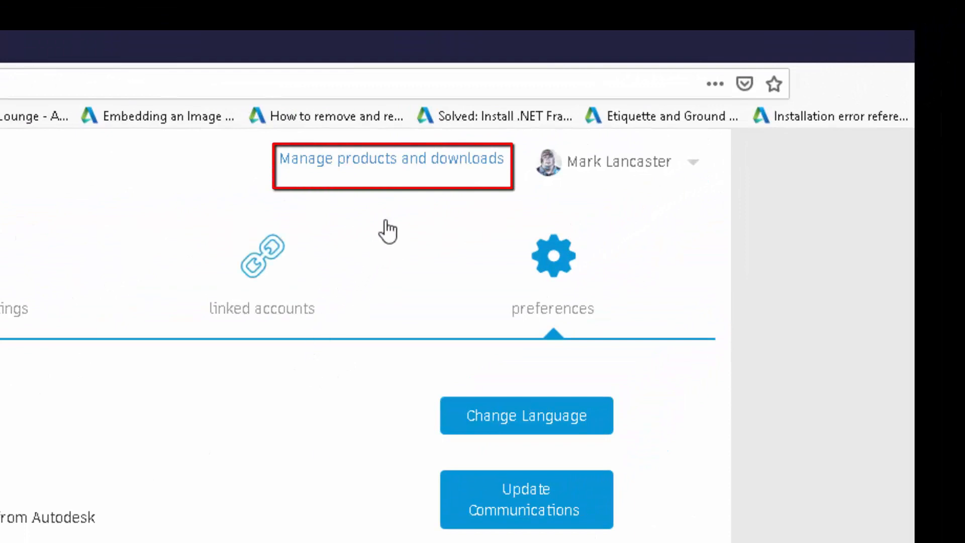
Go to the Products & Services page listing the subscribed products.
click(392, 165)
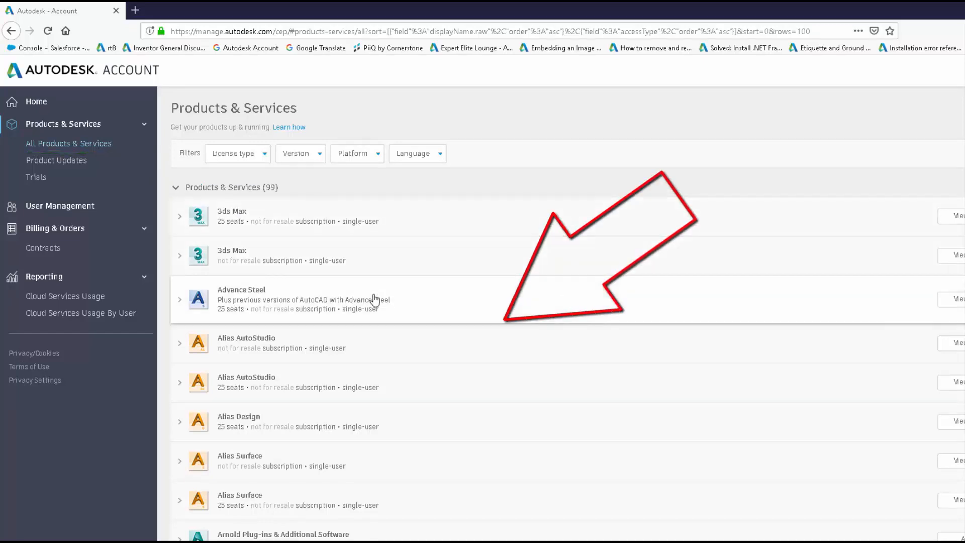
mouse_move(374, 310)
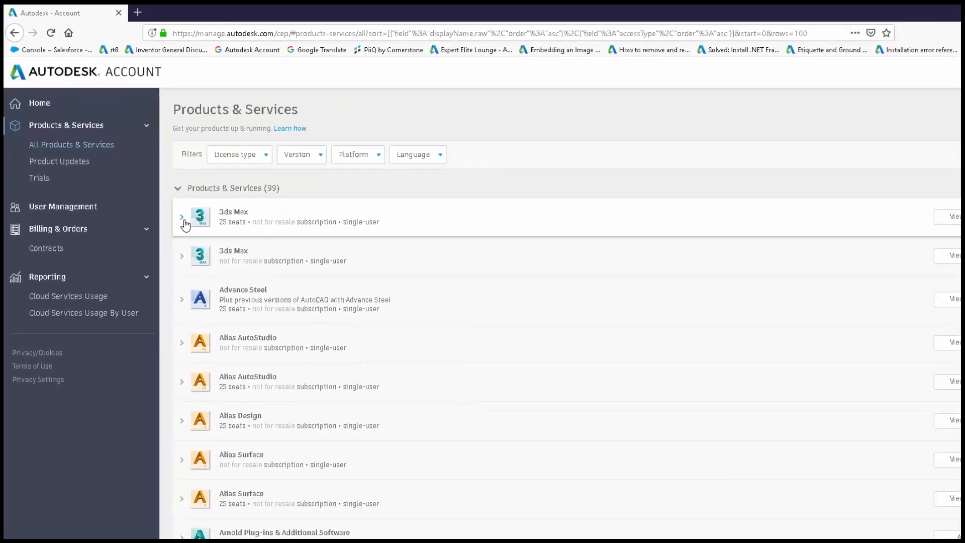
mouse_move(190, 228)
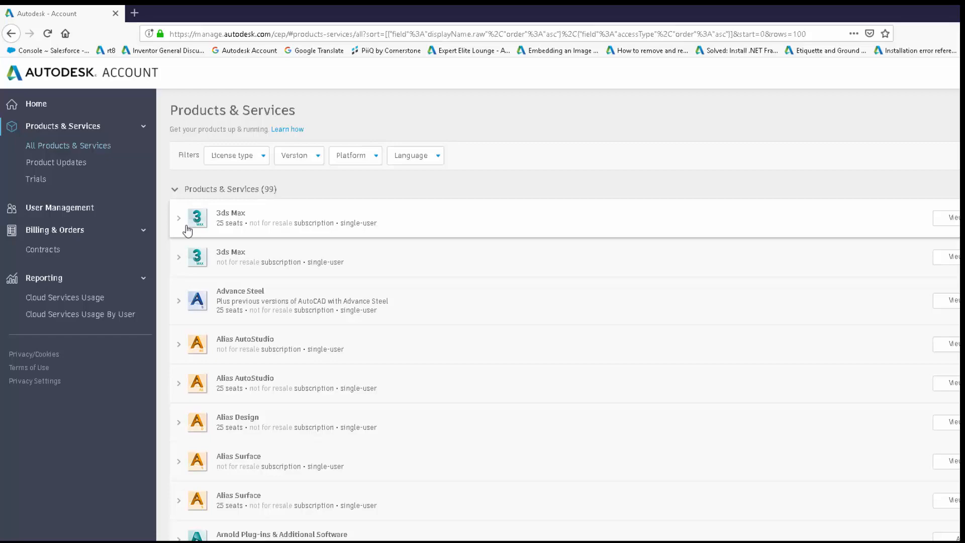
mouse_move(244, 212)
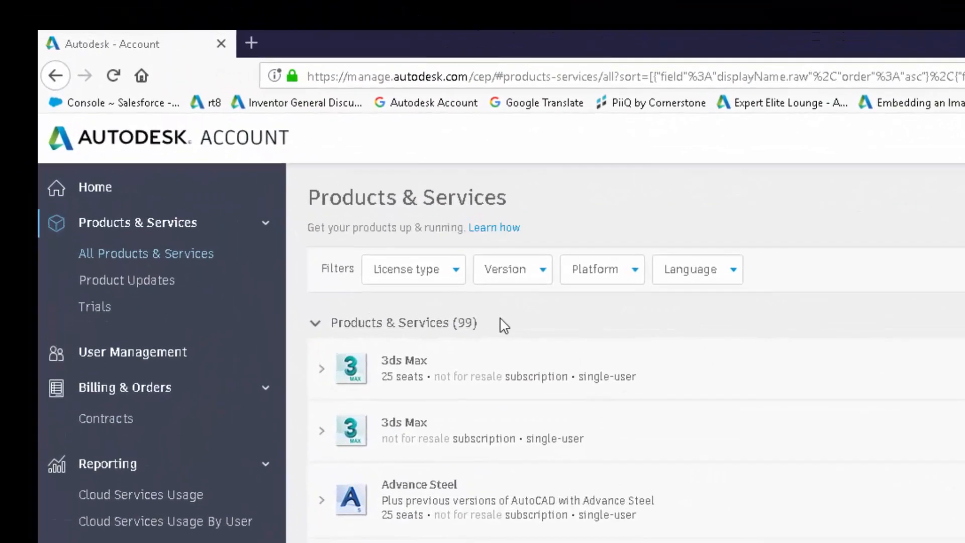
mouse_move(382, 302)
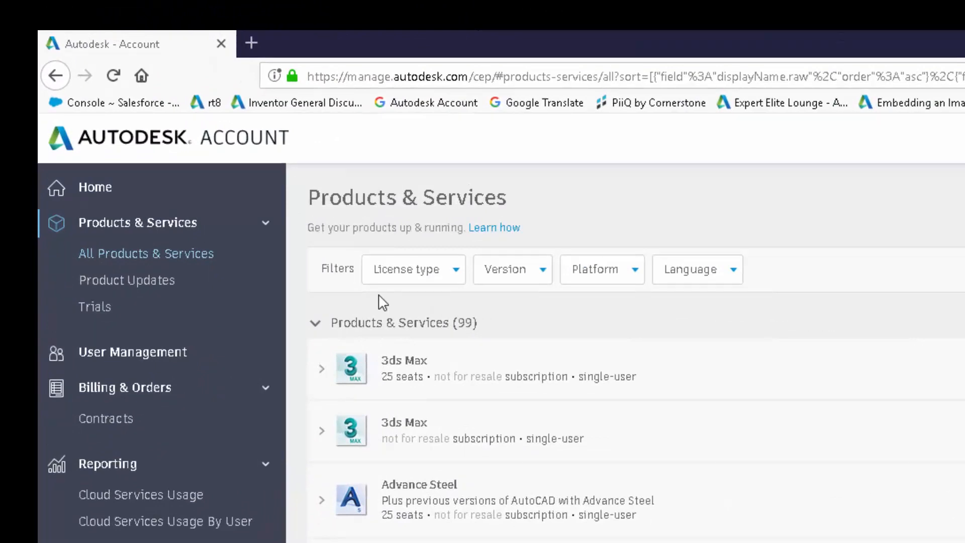
mouse_move(387, 301)
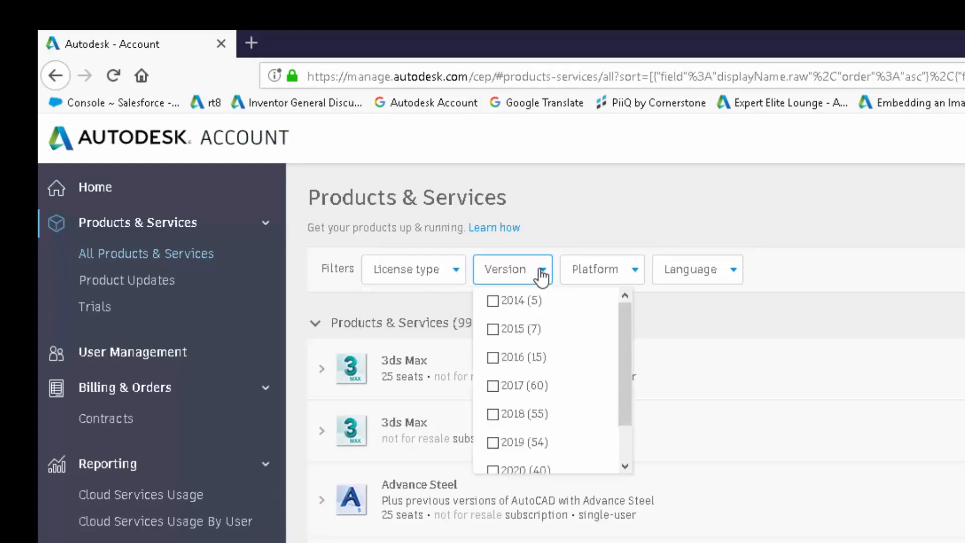
click(601, 270)
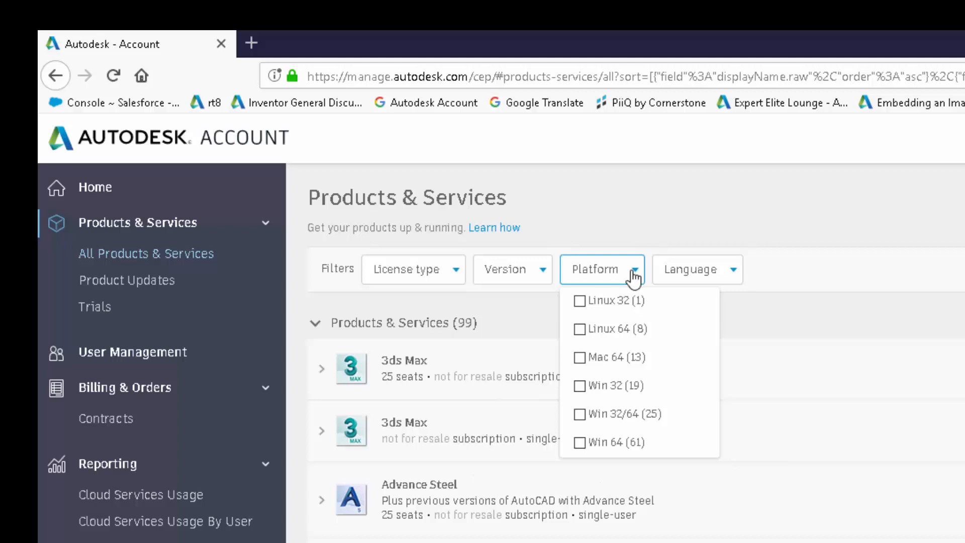
click(696, 270)
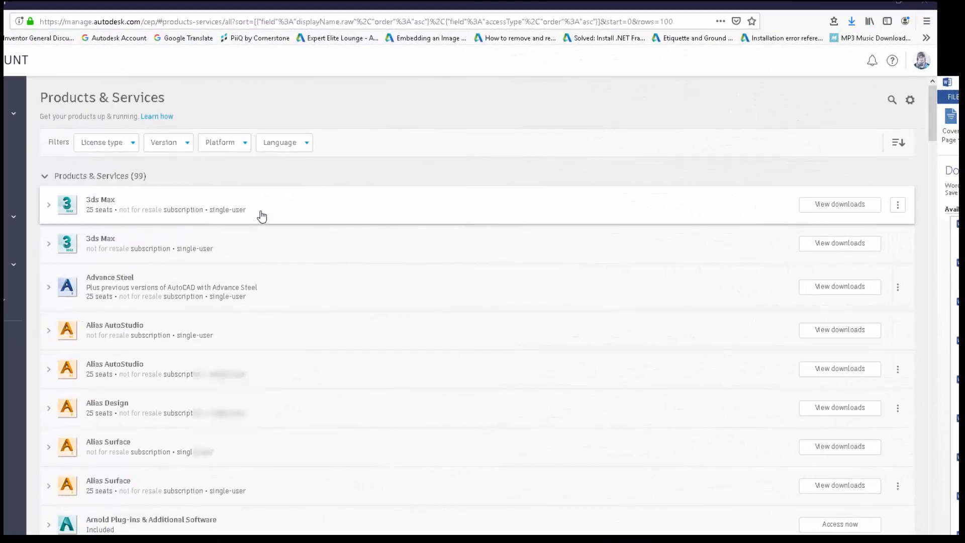
Expand the first 3ds Max entry to show its summary, versions and downloads.
click(48, 204)
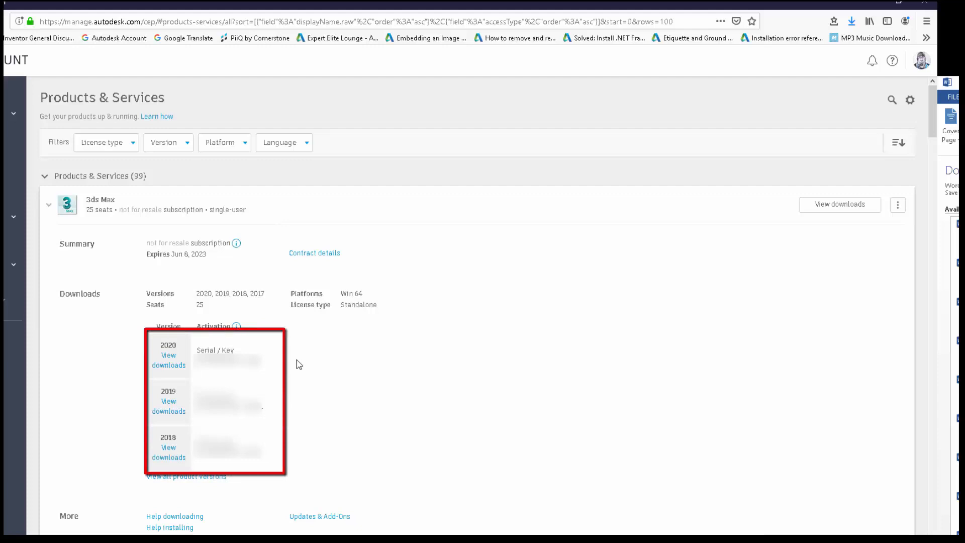
mouse_move(301, 364)
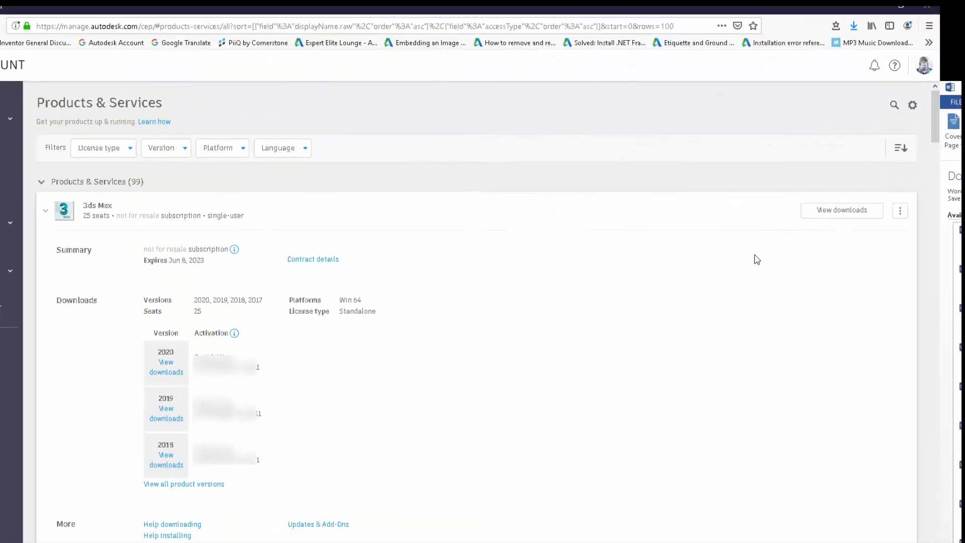
mouse_move(766, 235)
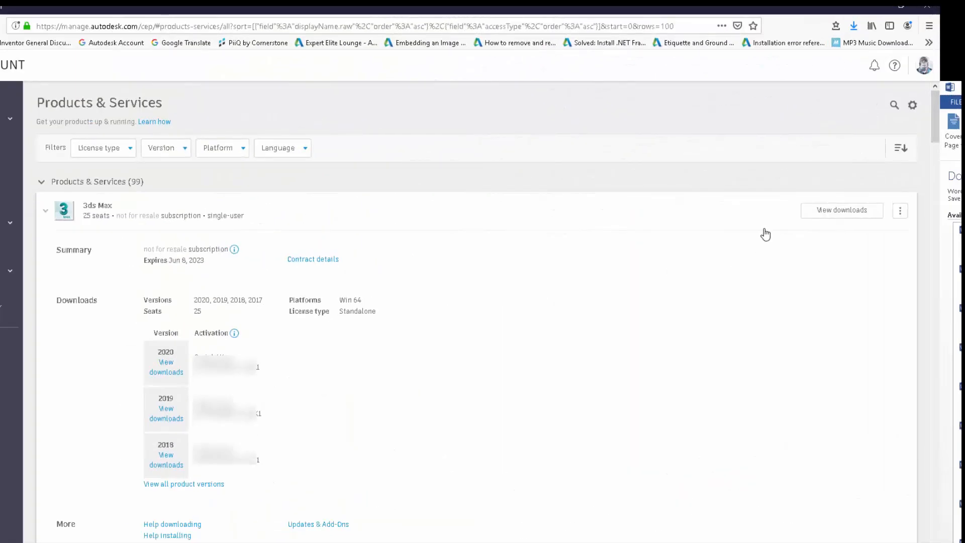
mouse_move(842, 213)
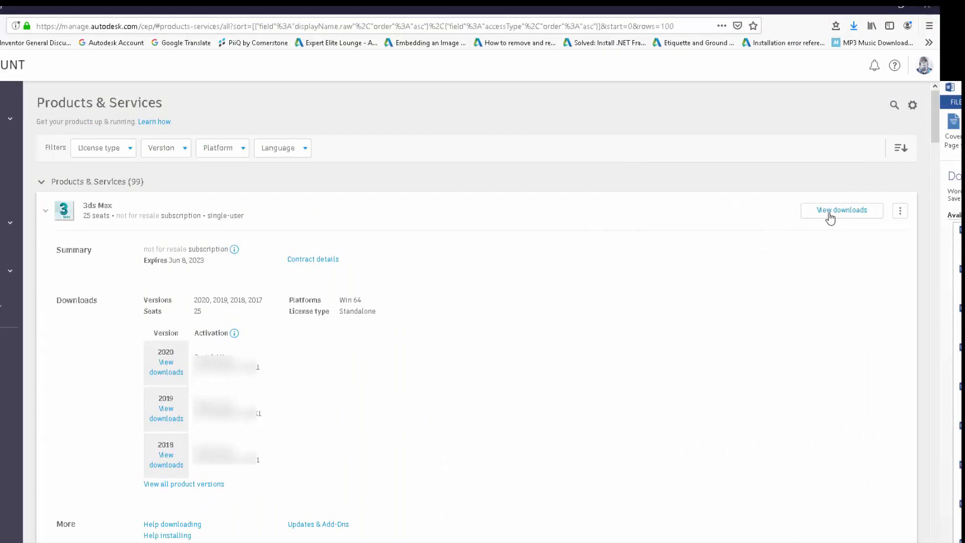
click(841, 210)
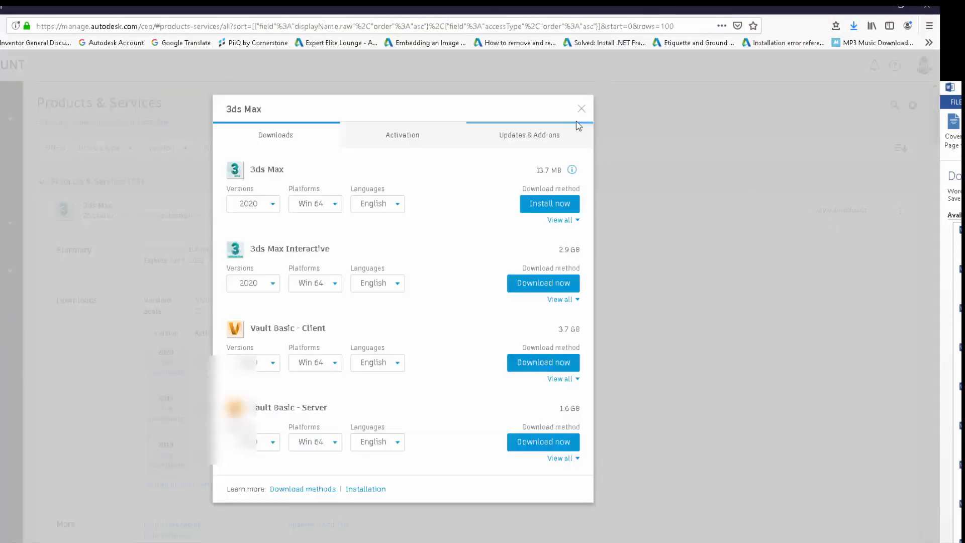
click(580, 109)
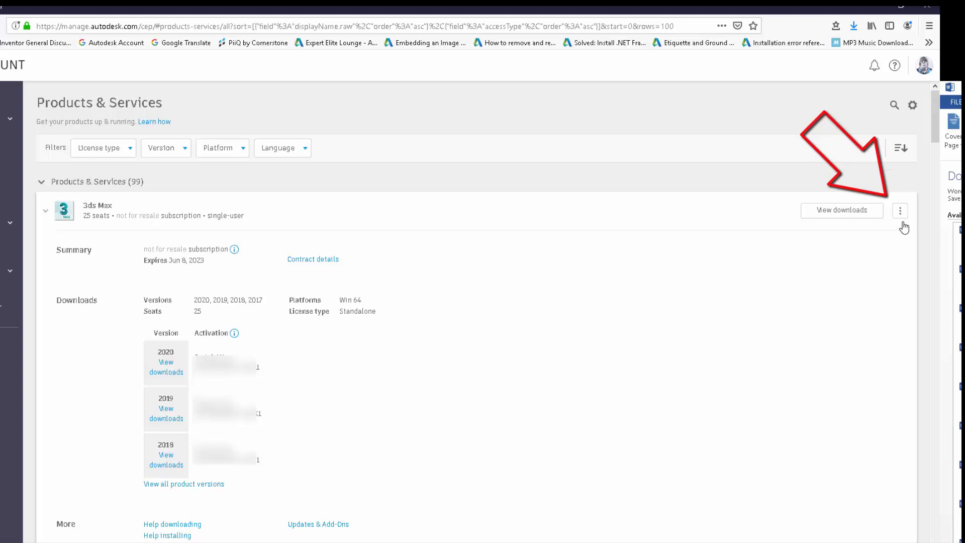
Show the More actions menu for 3ds Max, then return to its downloads window.
click(901, 210)
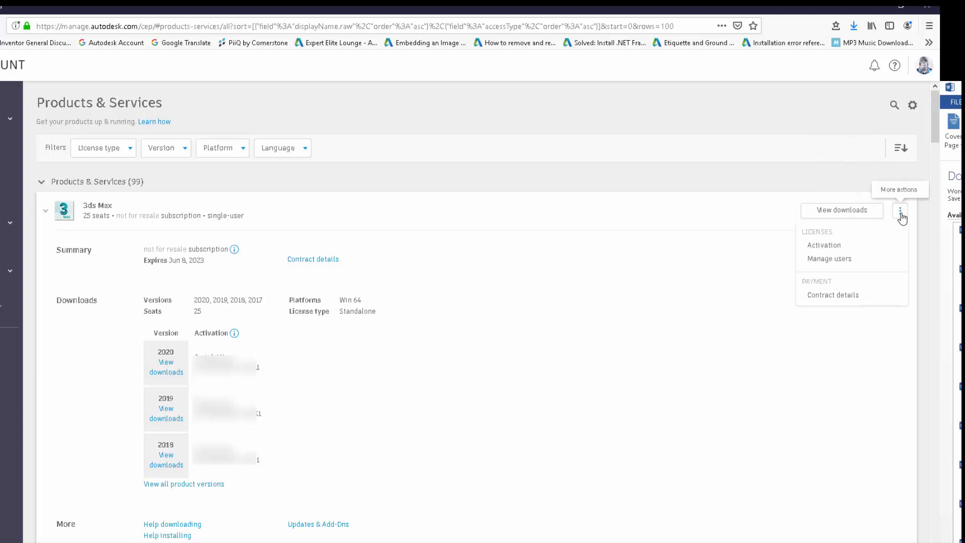
mouse_move(869, 252)
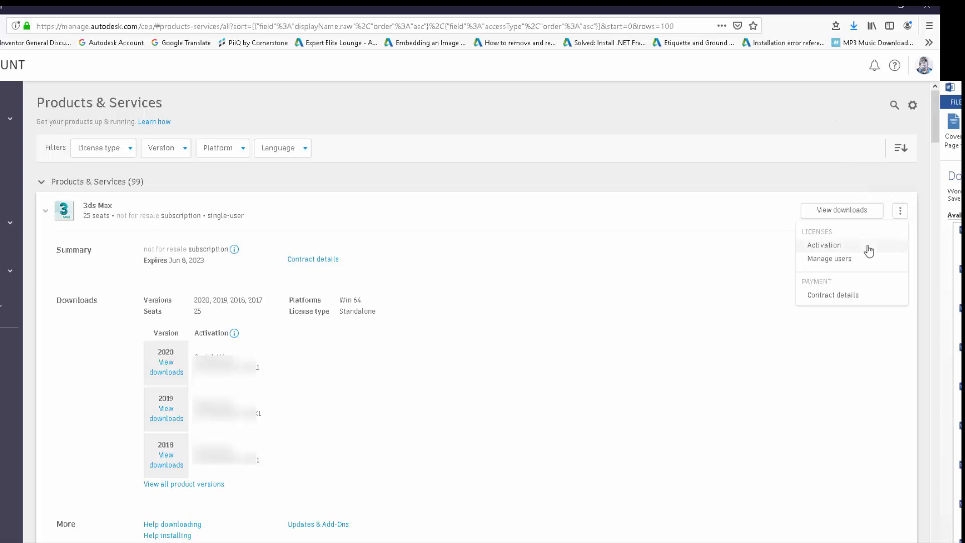
mouse_move(885, 240)
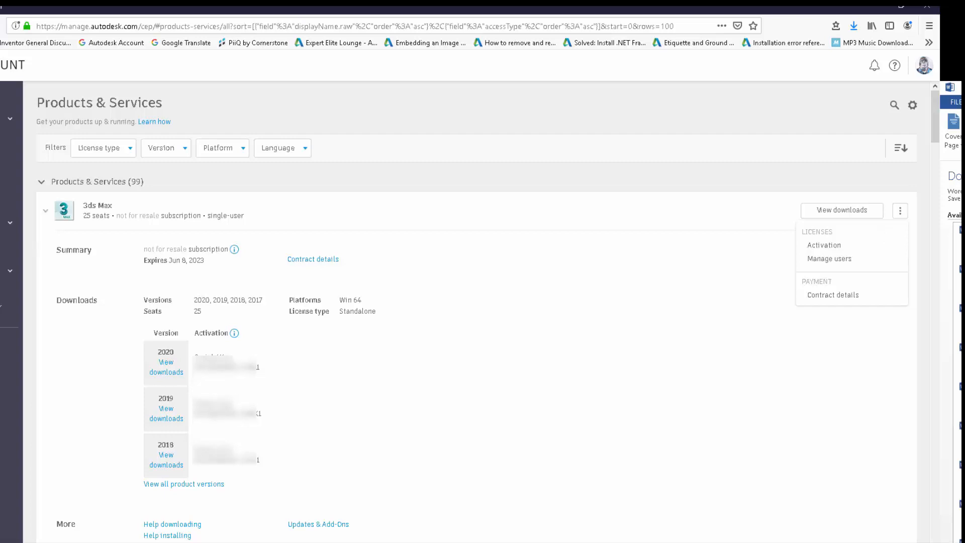
click(840, 210)
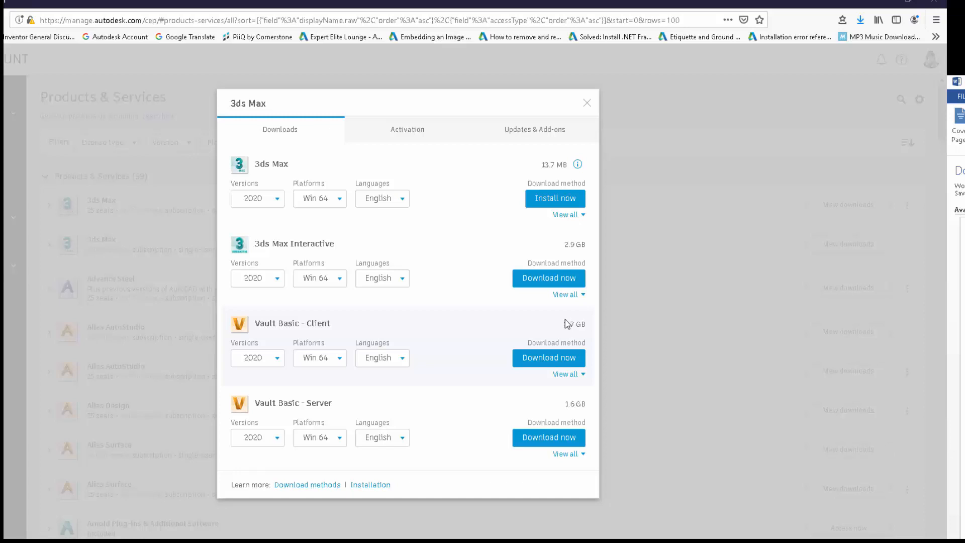
mouse_move(519, 345)
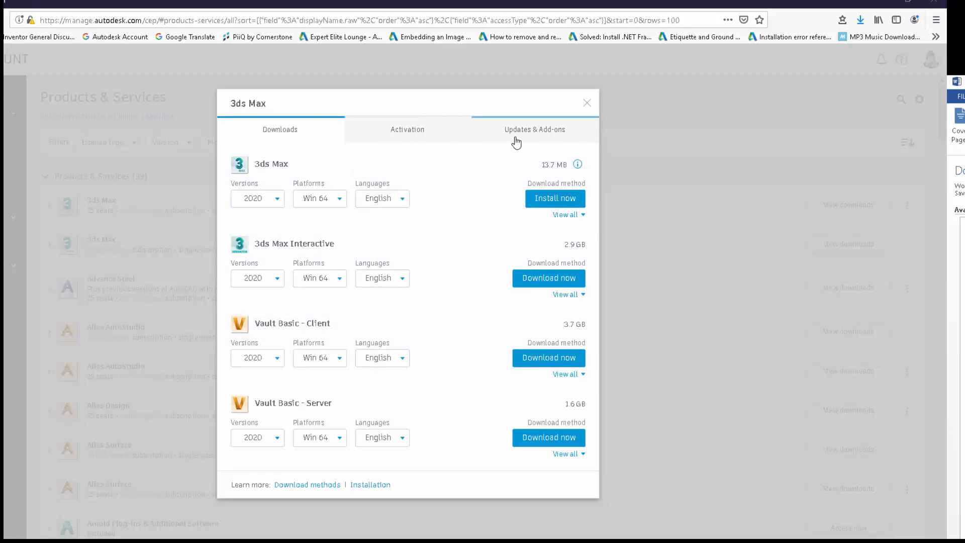
click(534, 130)
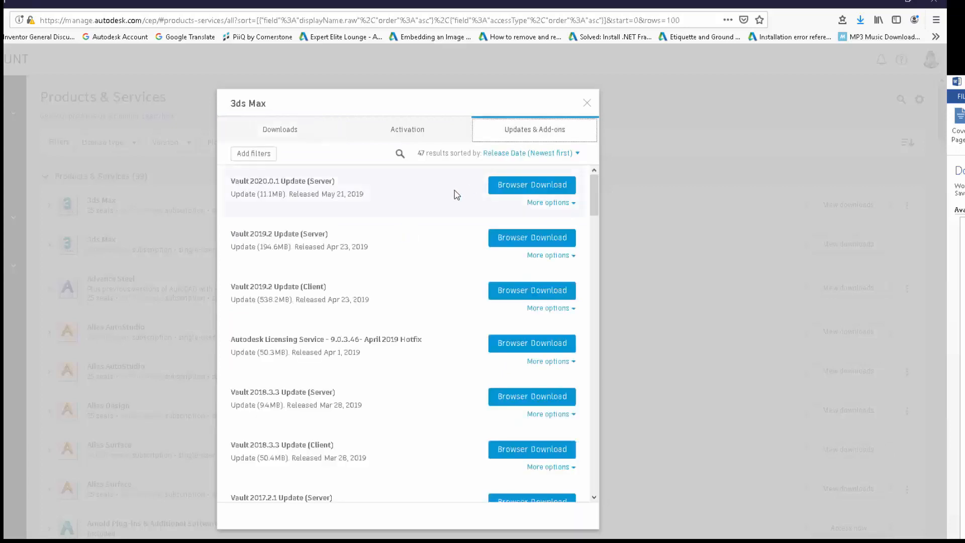
mouse_move(280, 133)
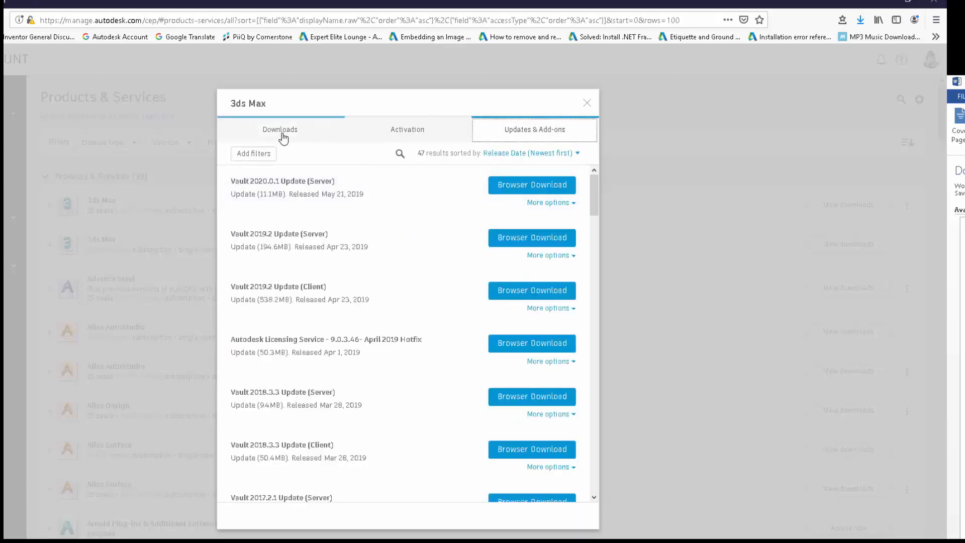
click(279, 130)
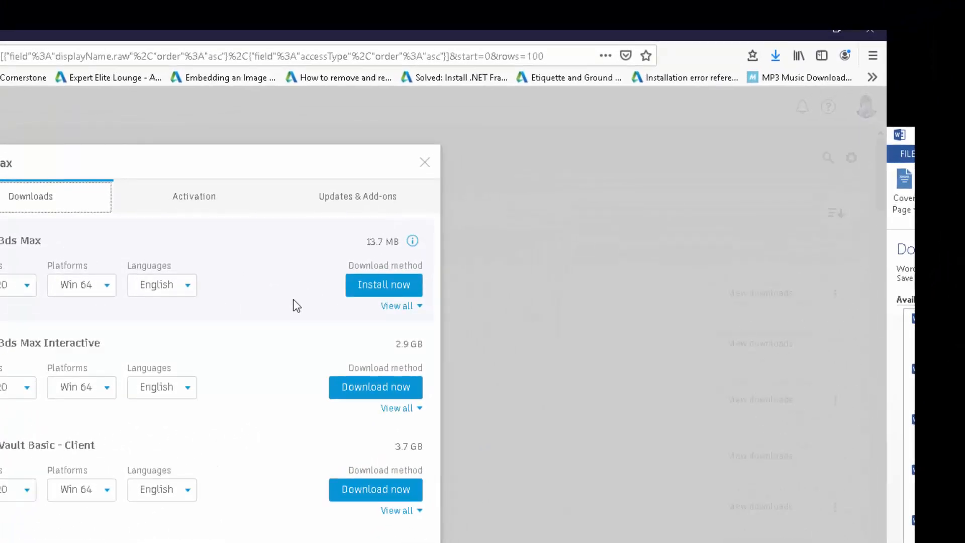
mouse_move(362, 307)
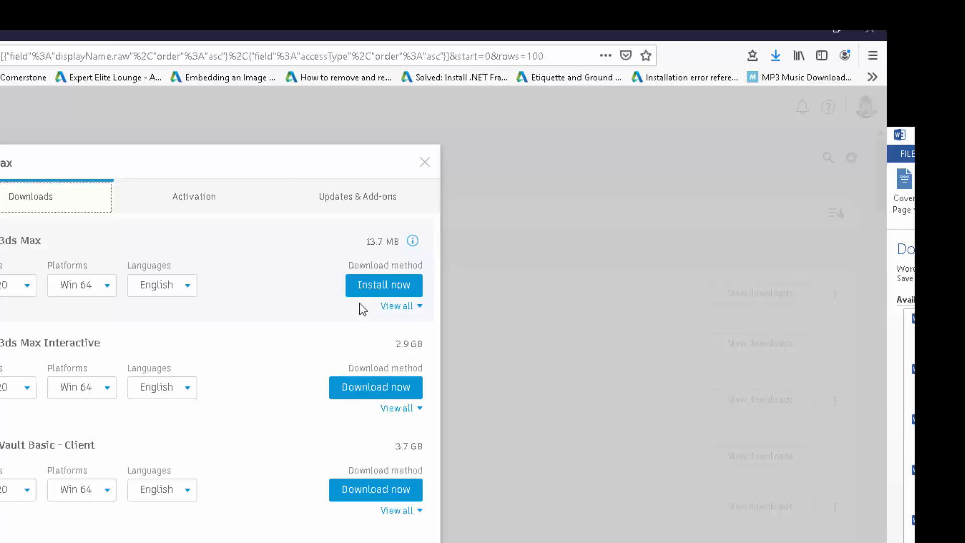
mouse_move(398, 305)
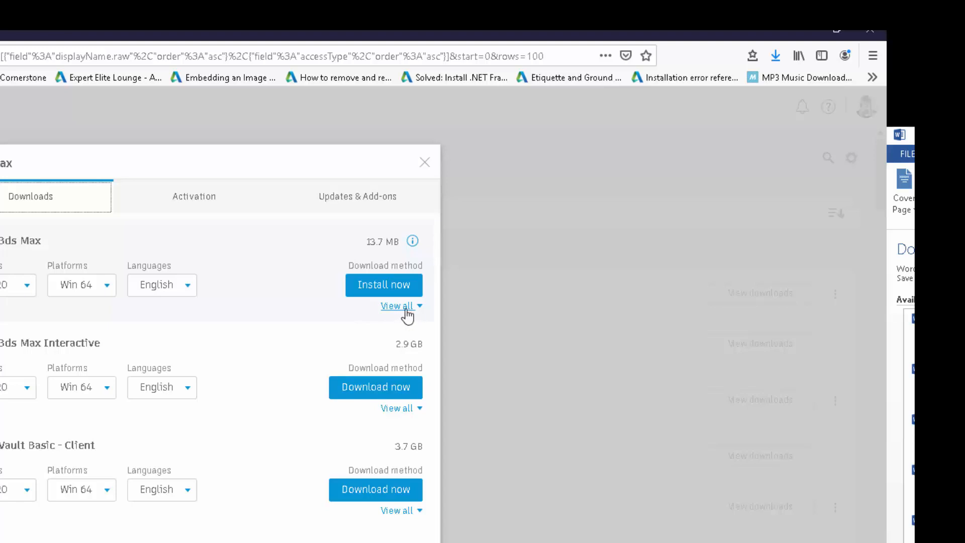
Switch the 3ds Max download method to Browser Download (8.2 GB) and return to the products list.
click(398, 305)
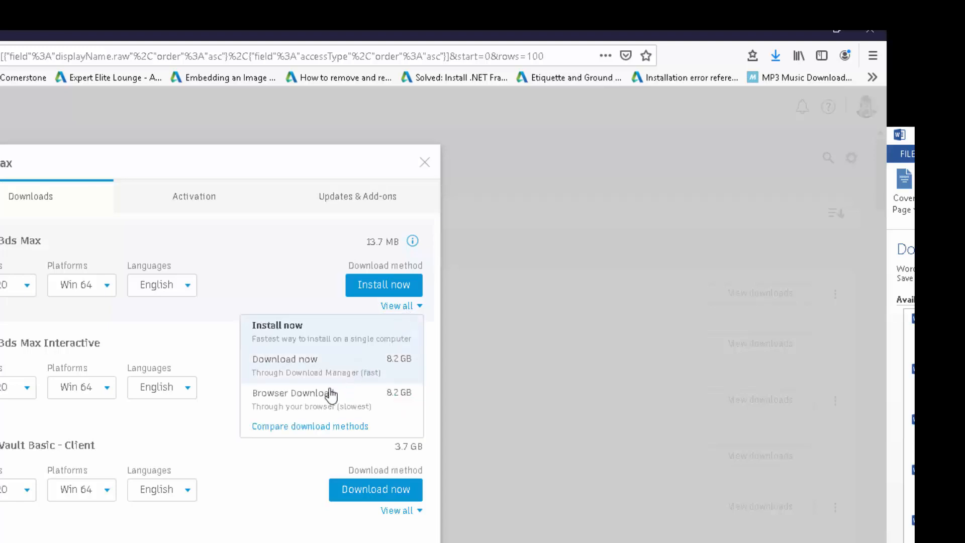
click(295, 393)
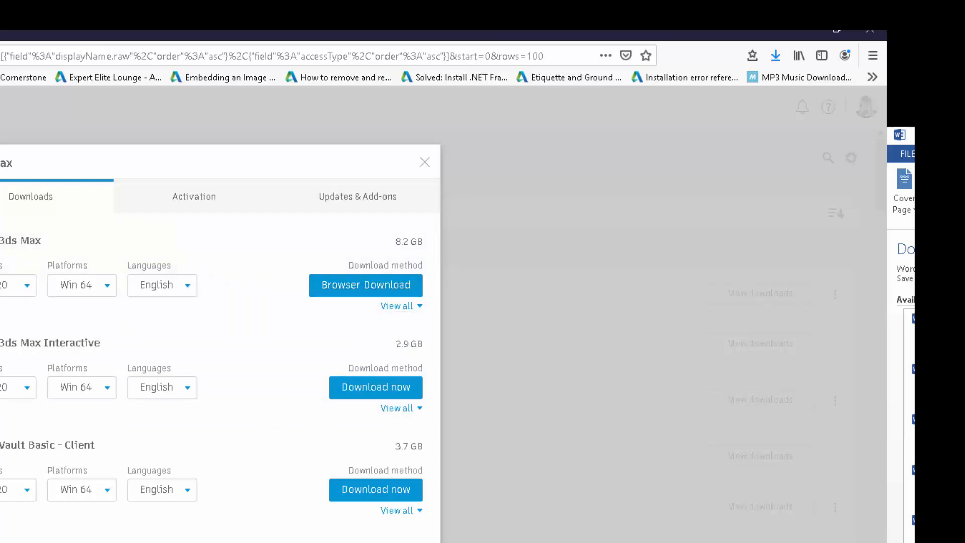
click(425, 163)
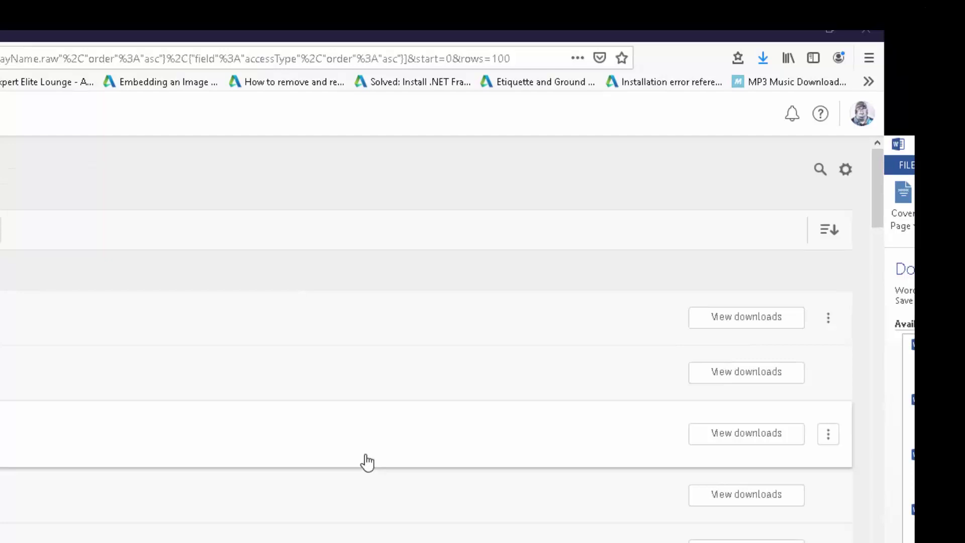
mouse_move(845, 169)
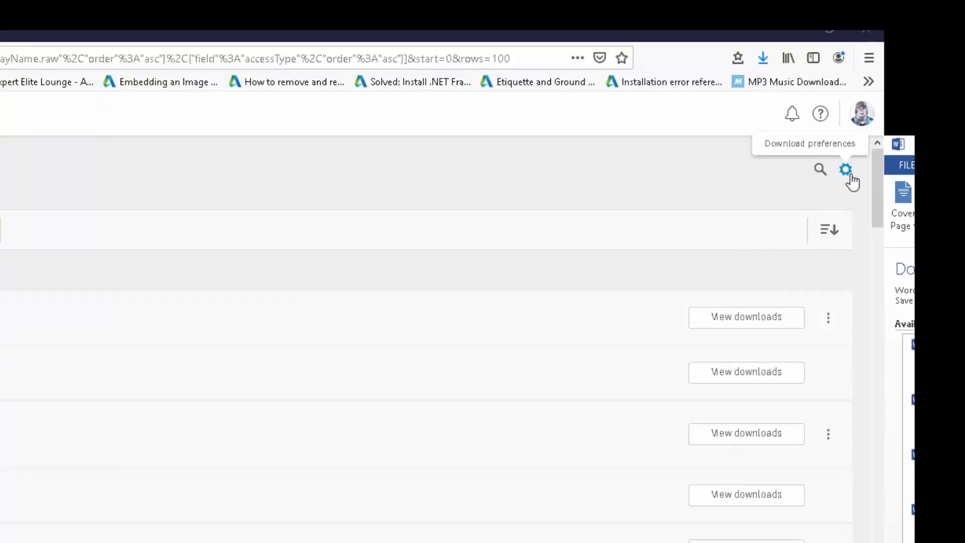
Set Browser Download as the default download method in download preferences and save.
click(845, 169)
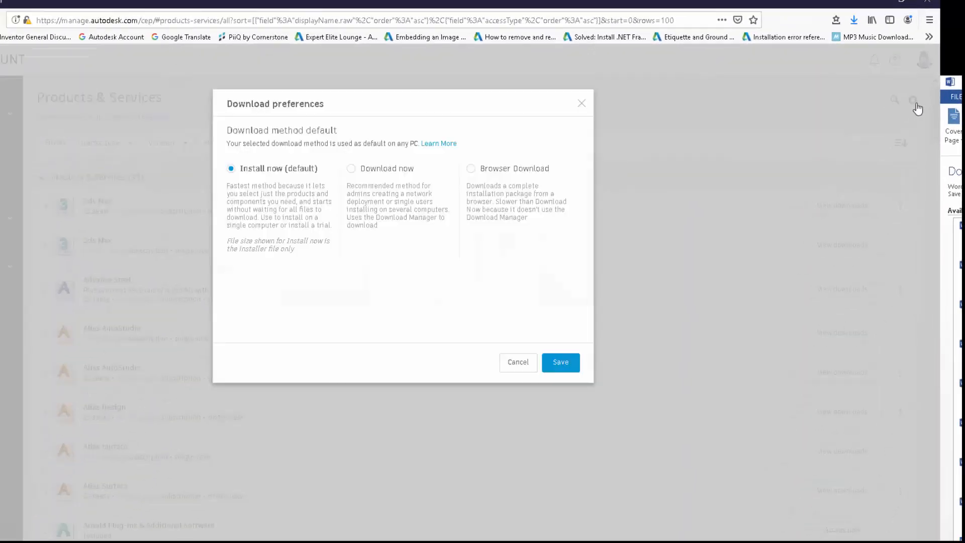
click(472, 168)
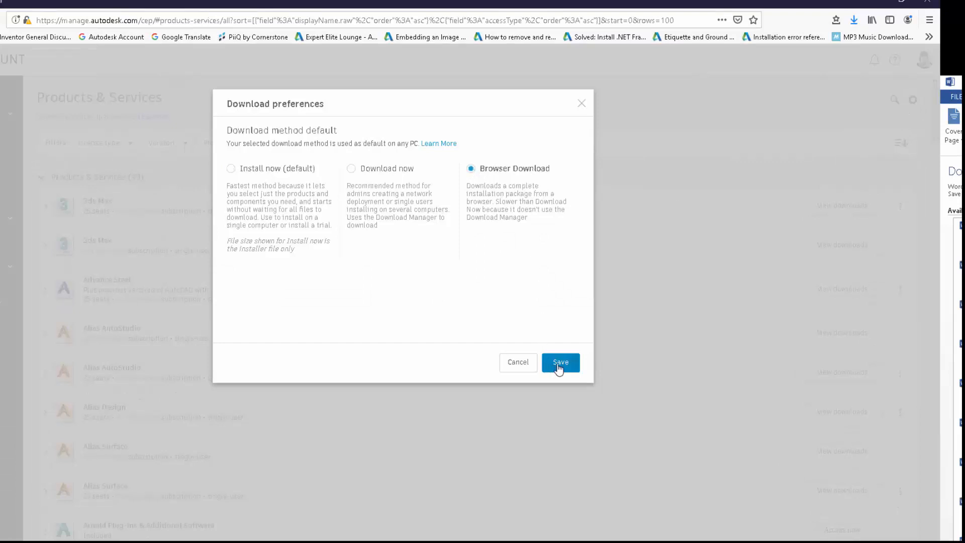
click(559, 362)
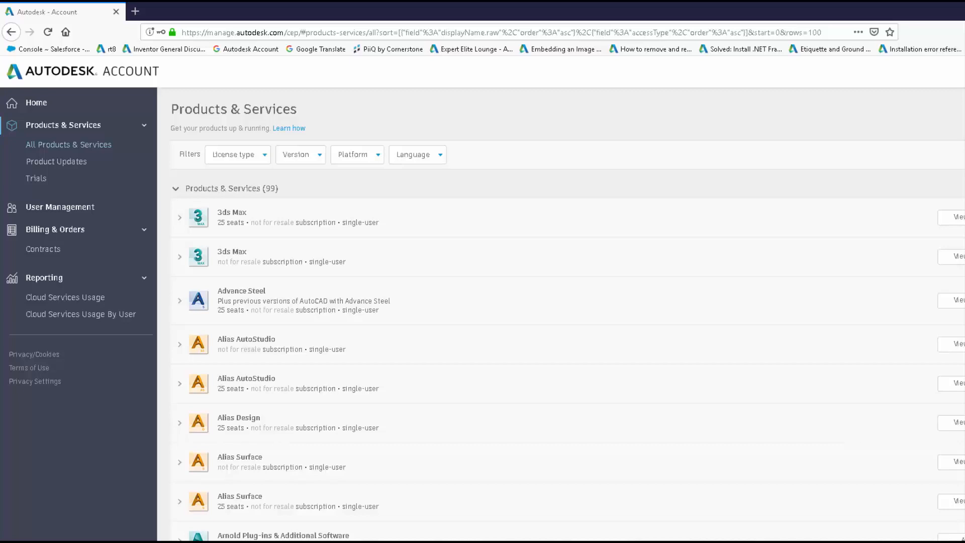